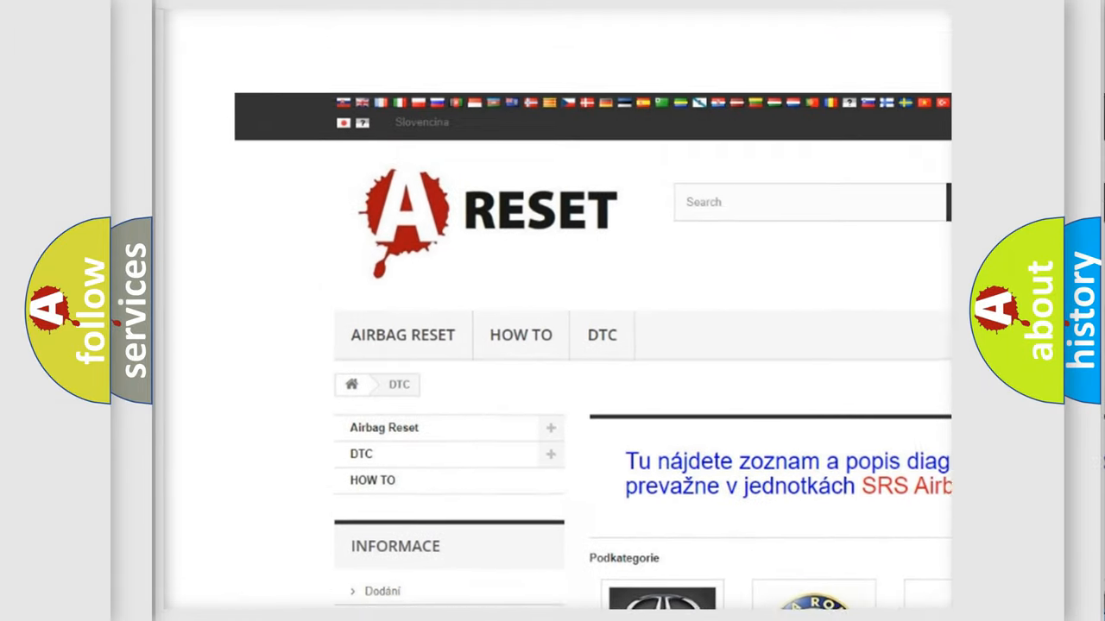
# - Open the CHRYSLER DTC tile from the brand grid to view its trouble code subcategories
pyautogui.scroll(-3)
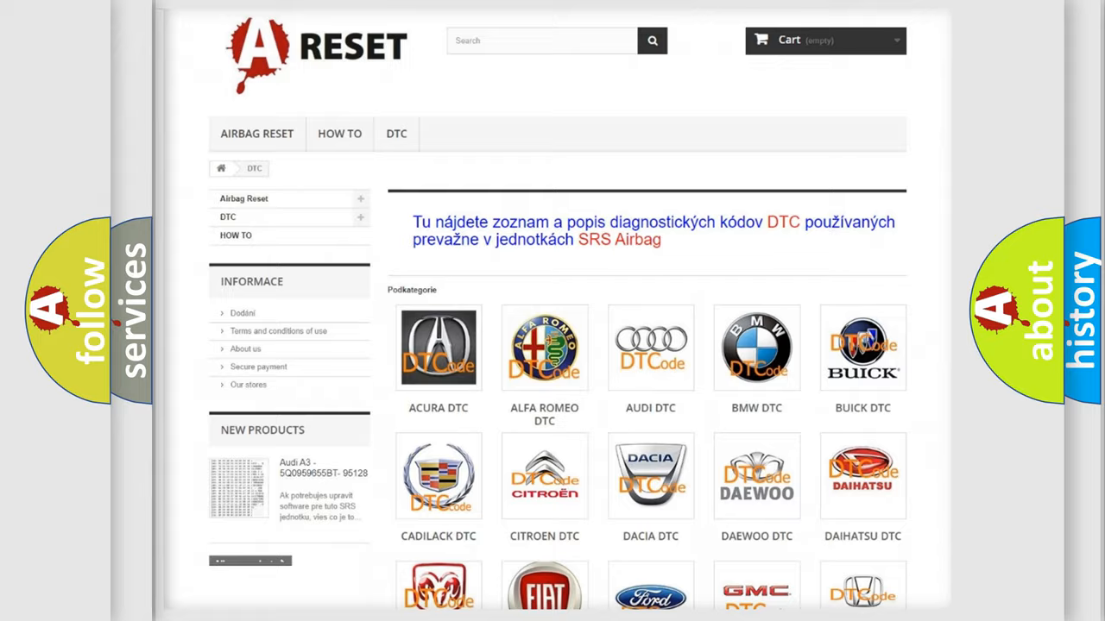
pyautogui.scroll(-3)
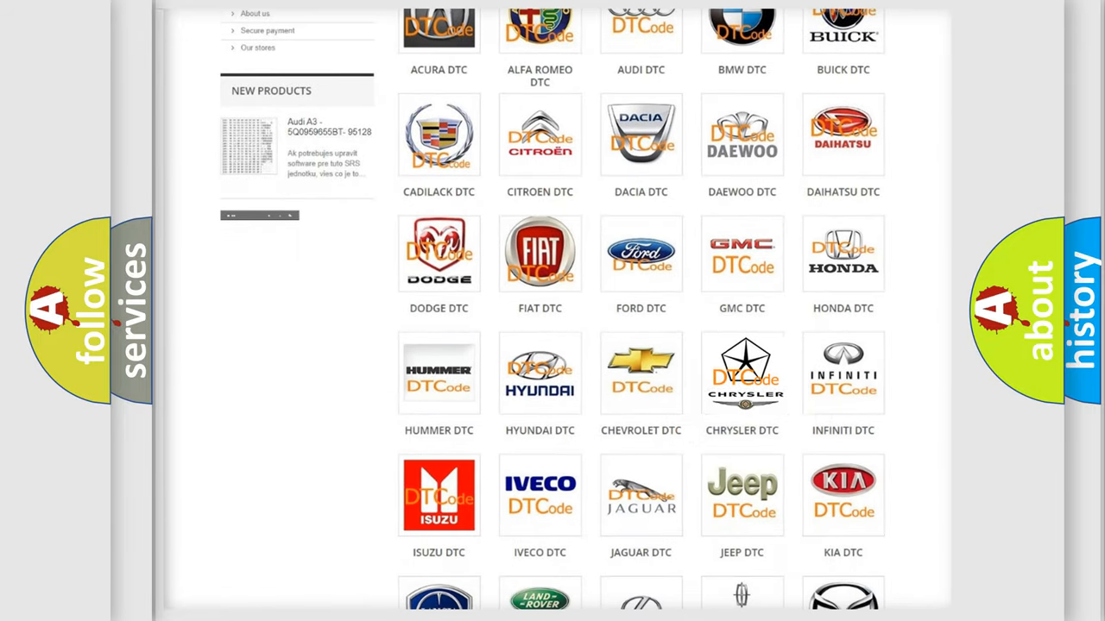
pyautogui.click(741, 373)
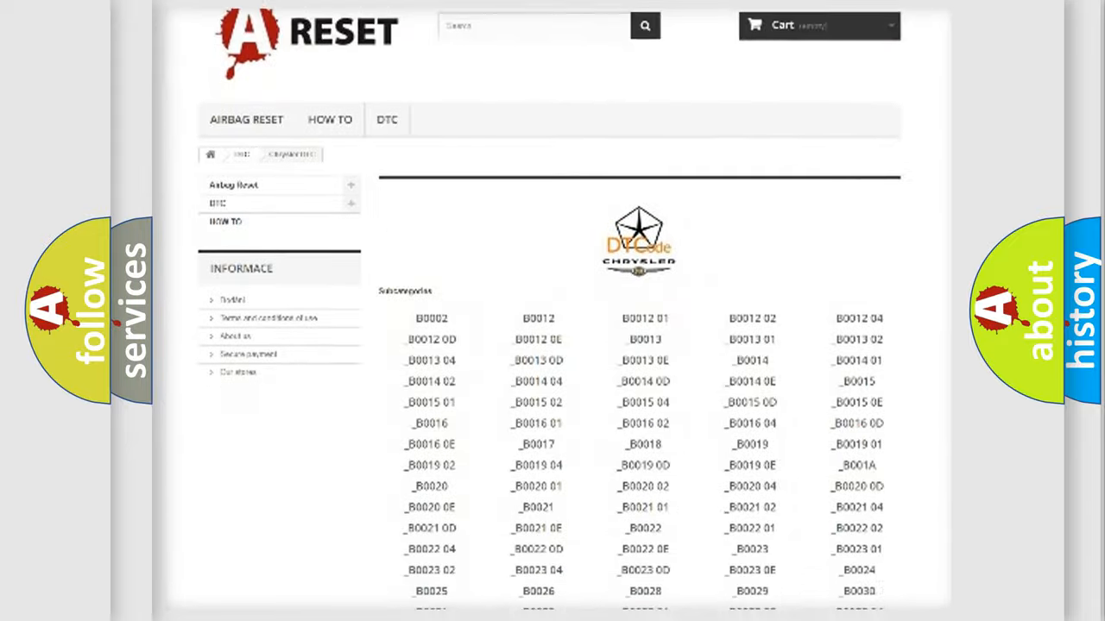